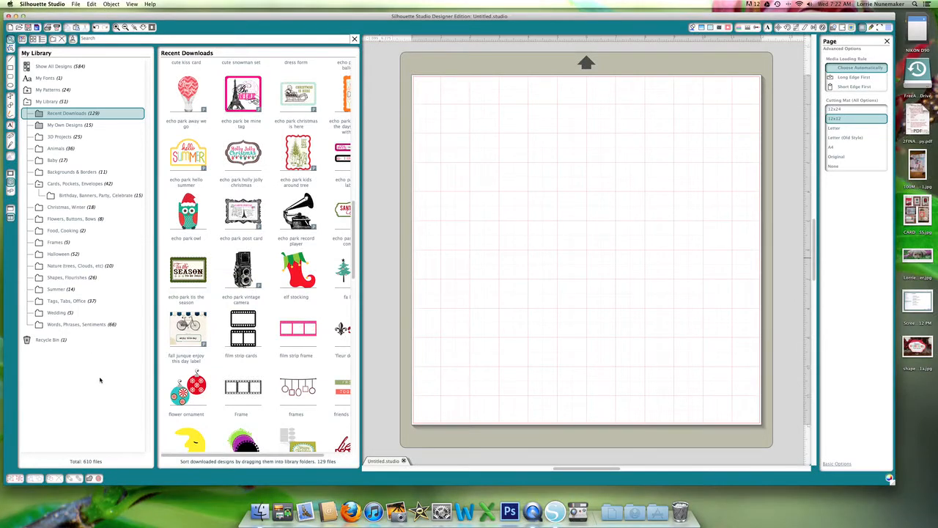
pyautogui.moveTo(72, 371)
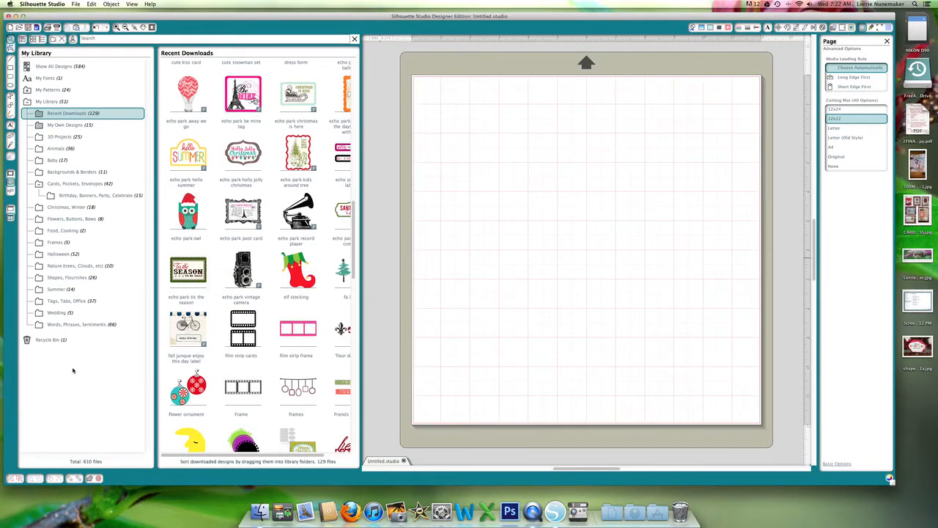
pyautogui.moveTo(241, 328)
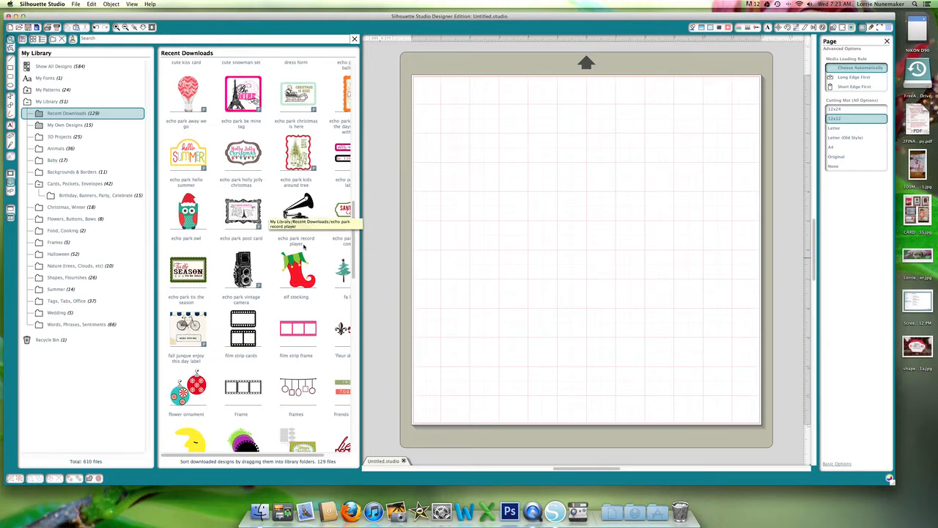
pyautogui.moveTo(217, 229)
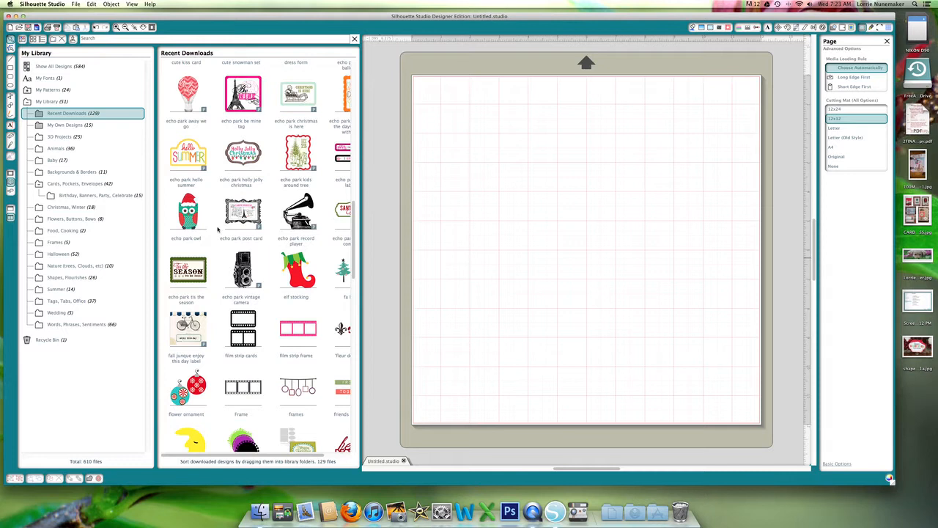
pyautogui.moveTo(210, 166)
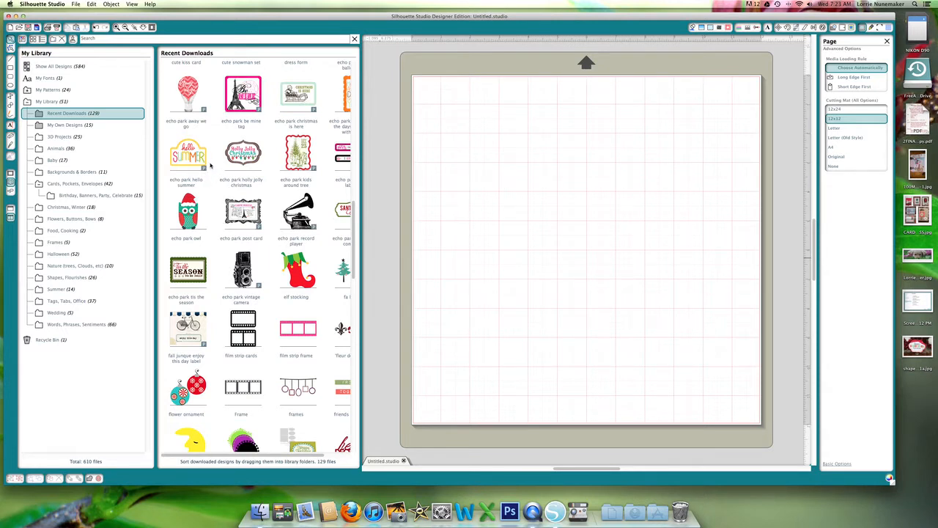
pyautogui.moveTo(187, 275)
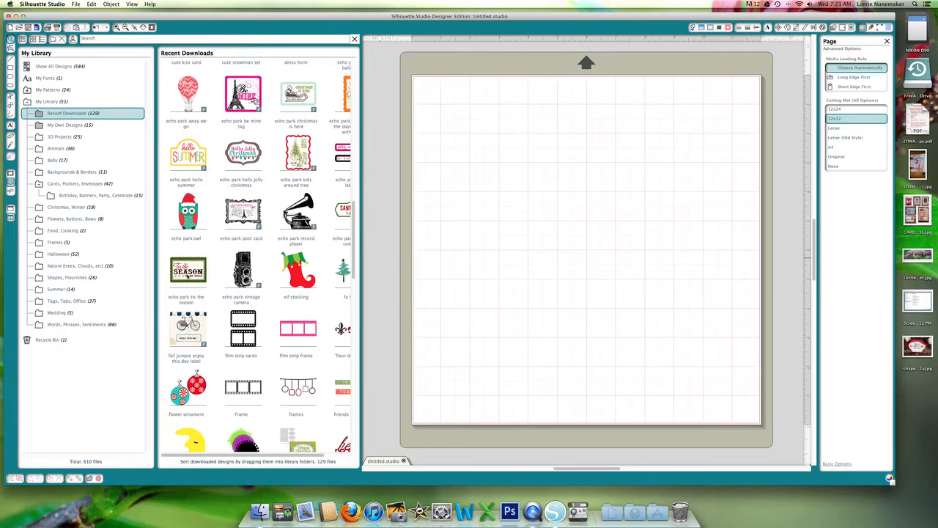
pyautogui.moveTo(187, 271)
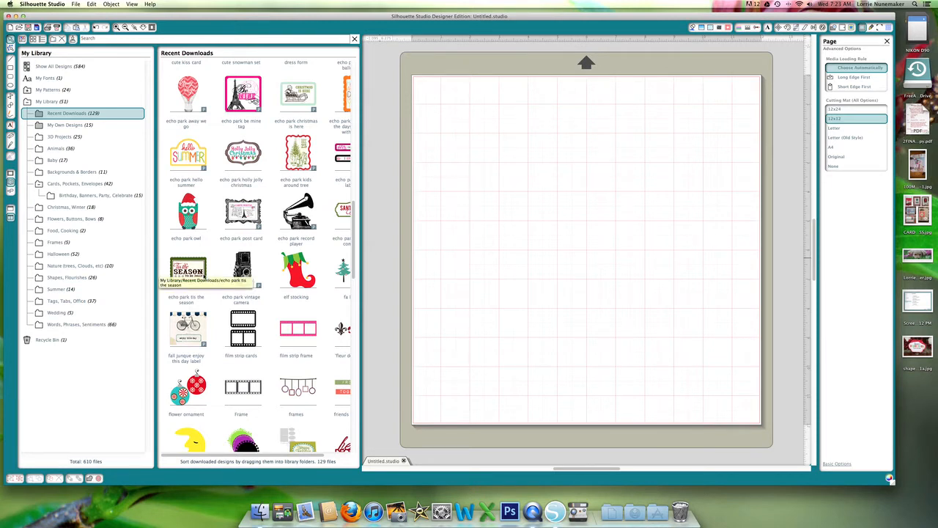
pyautogui.moveTo(221, 280)
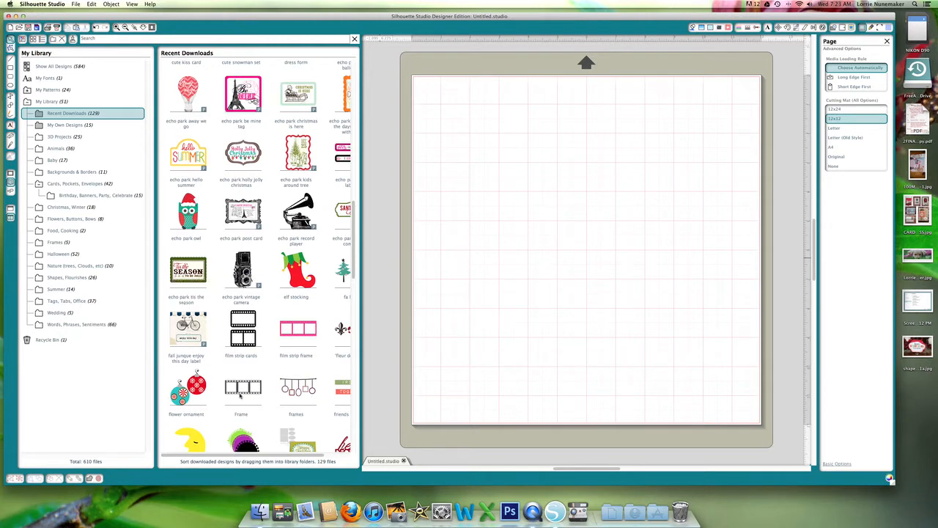
pyautogui.moveTo(241, 389)
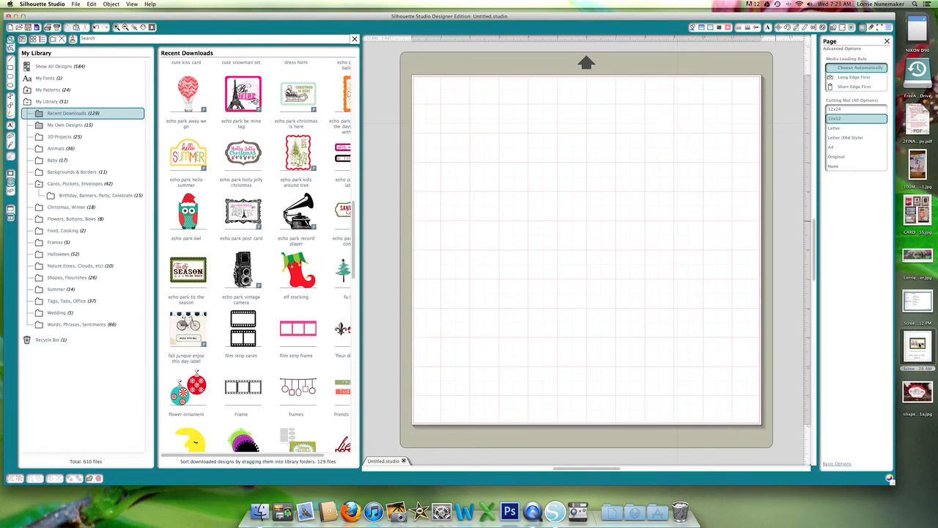
# Step: Drag the 'echo park tis the season' design from recent downloads onto the cutting mat
pyautogui.moveTo(188, 270); pyautogui.dragTo(571, 306)
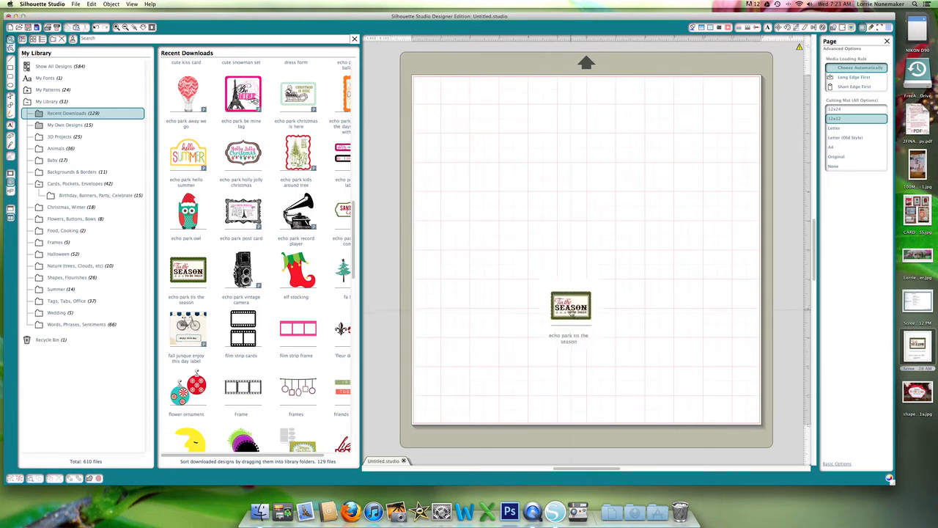
pyautogui.moveTo(570, 305); pyautogui.dragTo(672, 124)
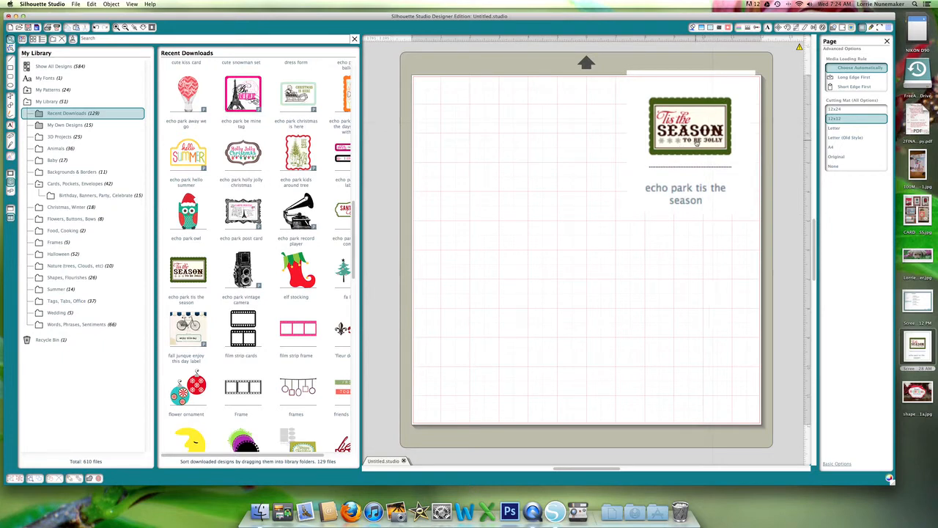
pyautogui.moveTo(188, 271)
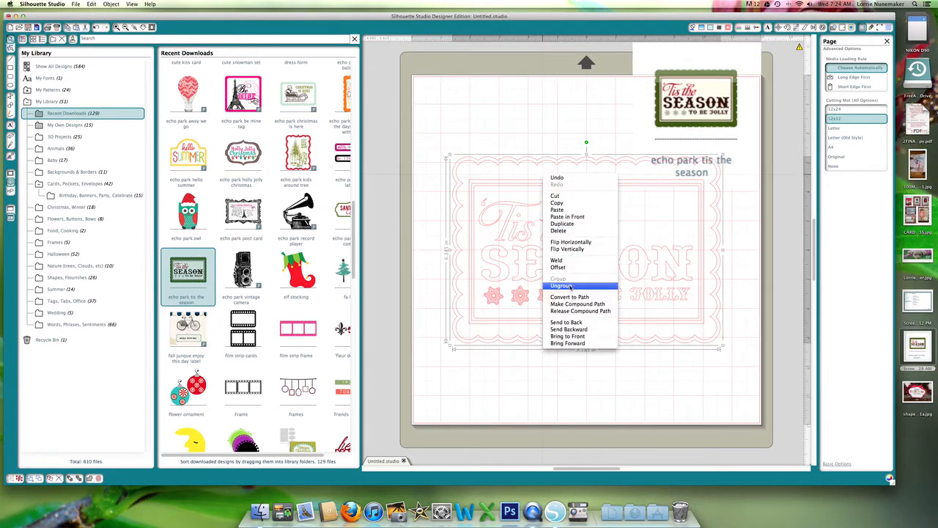
# Step: Ungroup the 'Tis the Season tag design from the right-click menu
pyautogui.click(562, 286)
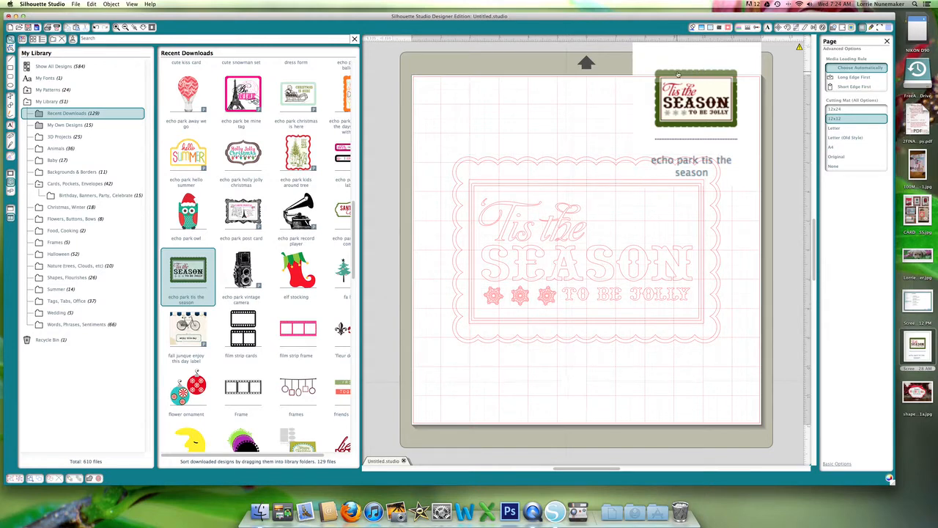
pyautogui.moveTo(733, 130)
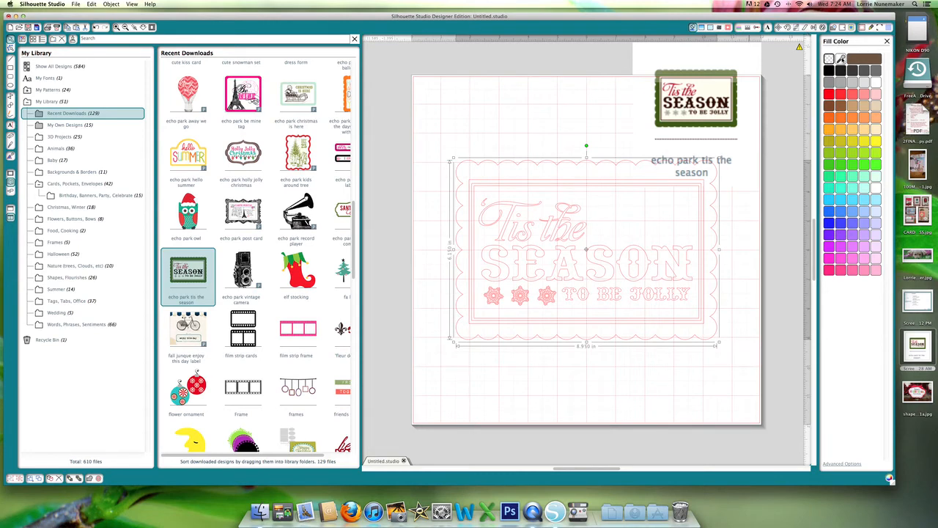
pyautogui.moveTo(843, 60)
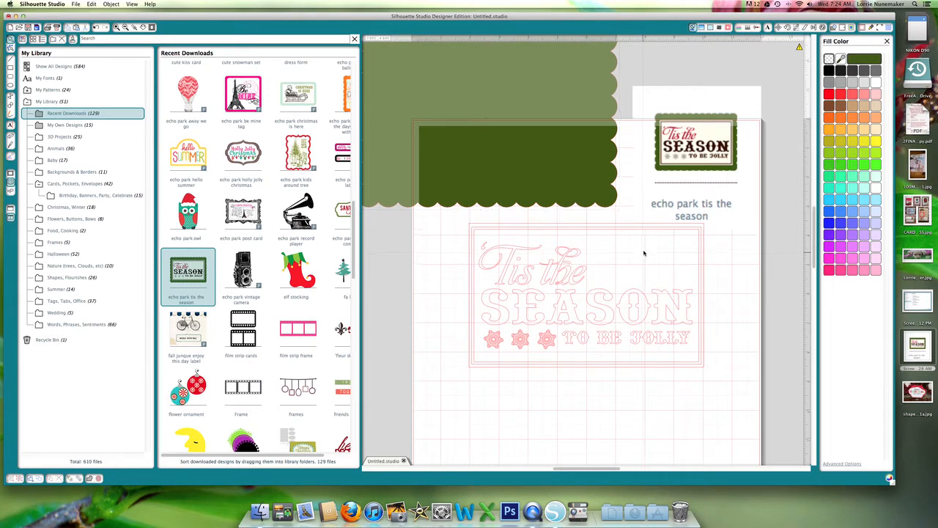
# Step: Fill the scalloped border dark green and the inner rectangle cream
pyautogui.click(696, 158)
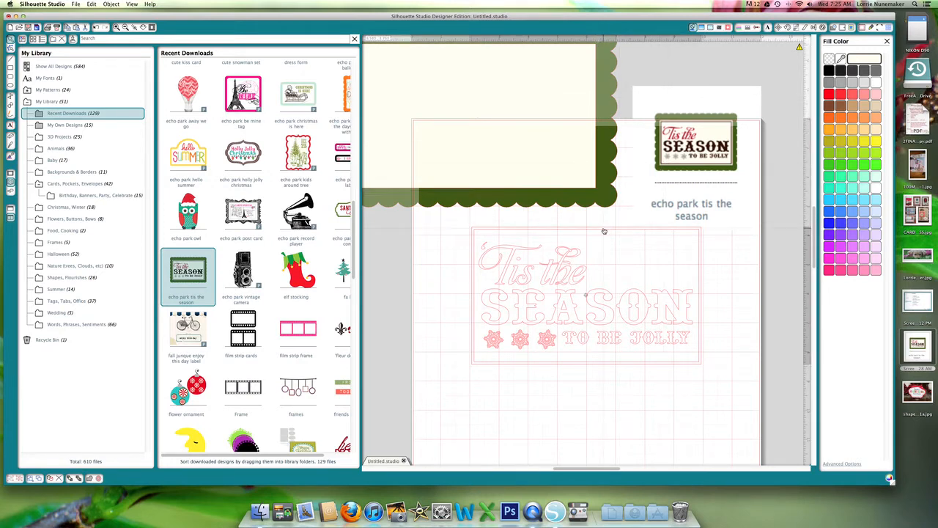
pyautogui.click(584, 297)
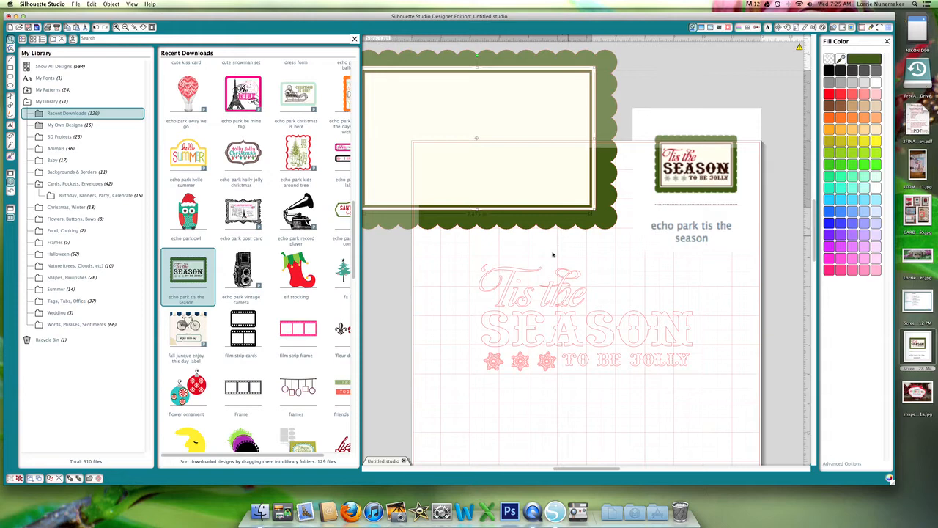
# Step: Frame the cream panel darkly, colour 'Tis red and SEASON dark brown
pyautogui.click(532, 293)
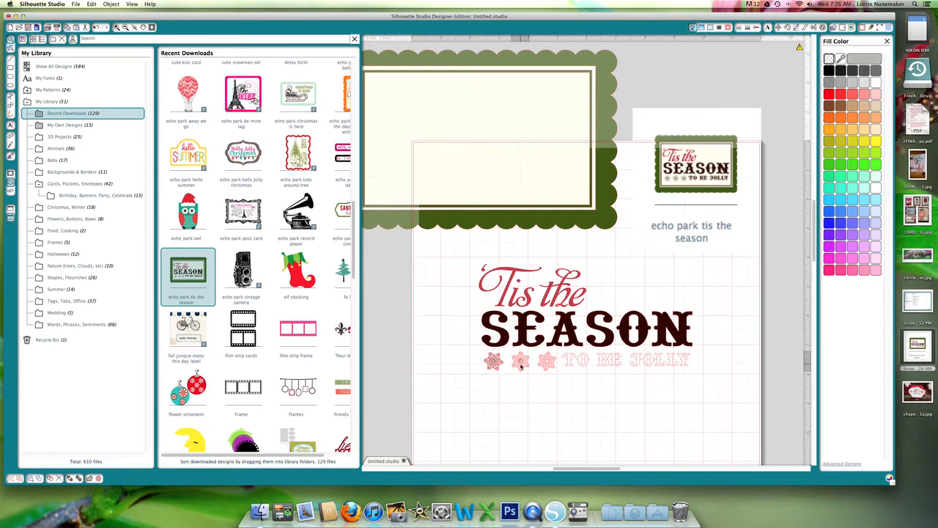
pyautogui.click(521, 360)
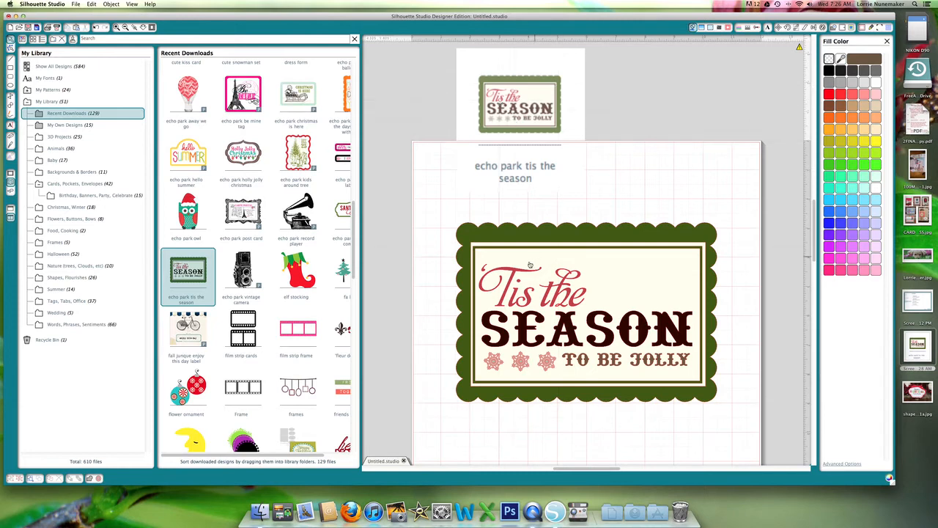
# Step: Fill the three snowflakes with a light grey swatch
pyautogui.click(531, 286)
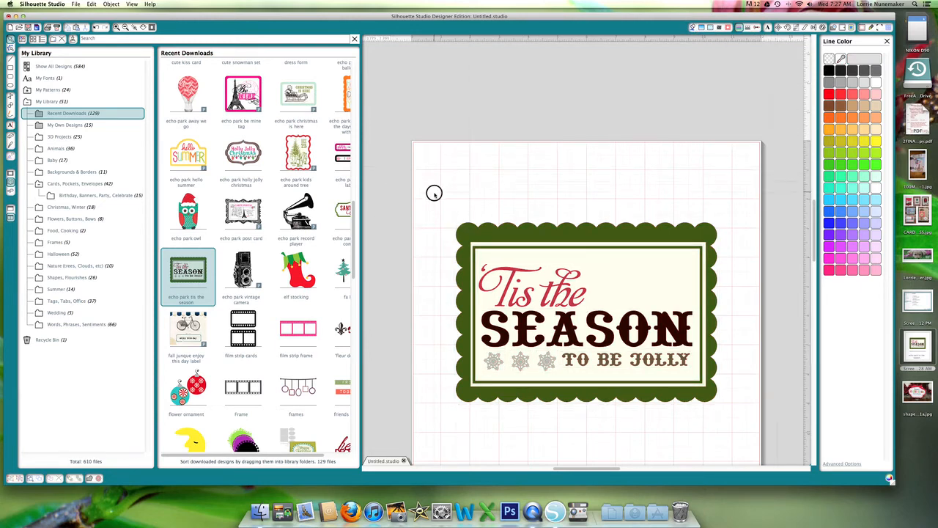
# Step: Select every piece of the coloured tag and group them together
pyautogui.click(586, 315)
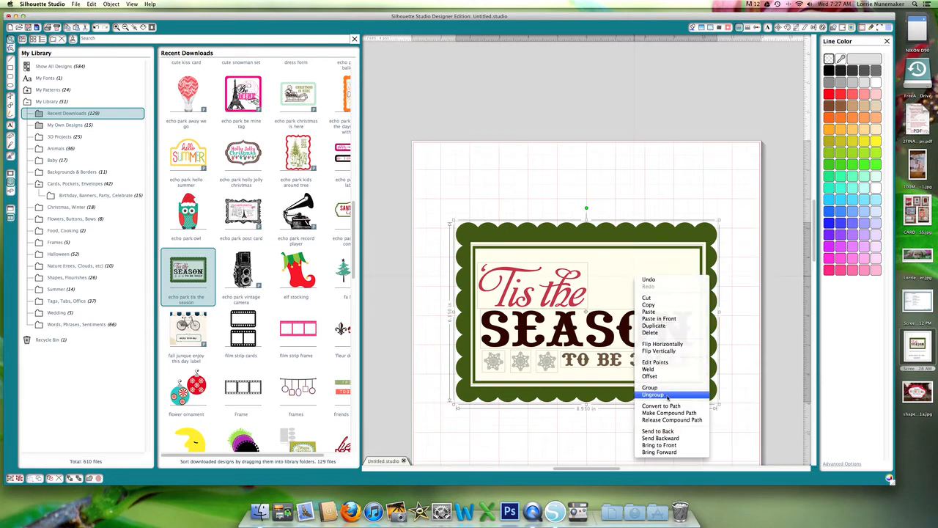
pyautogui.click(652, 394)
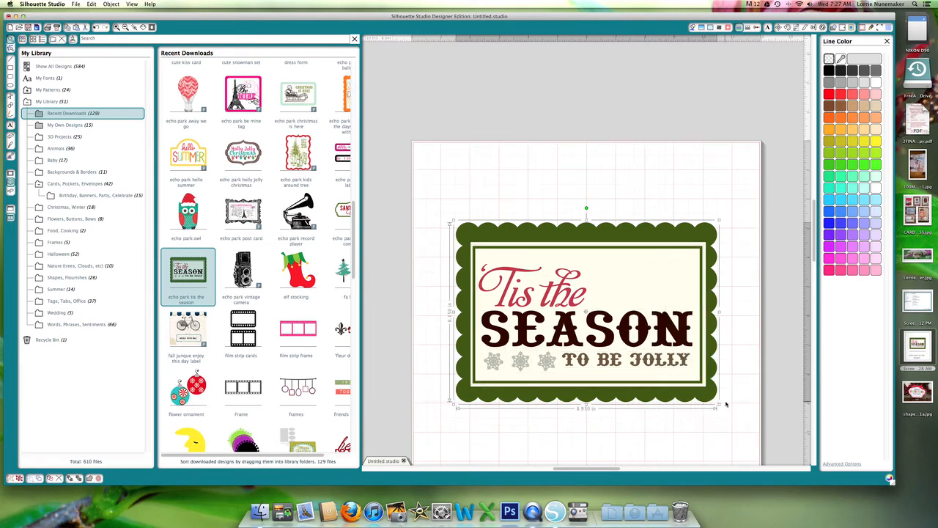
# Step: Shrink the grouped tag to card size and move it to the page's upper-left
pyautogui.moveTo(719, 407); pyautogui.dragTo(676, 389)
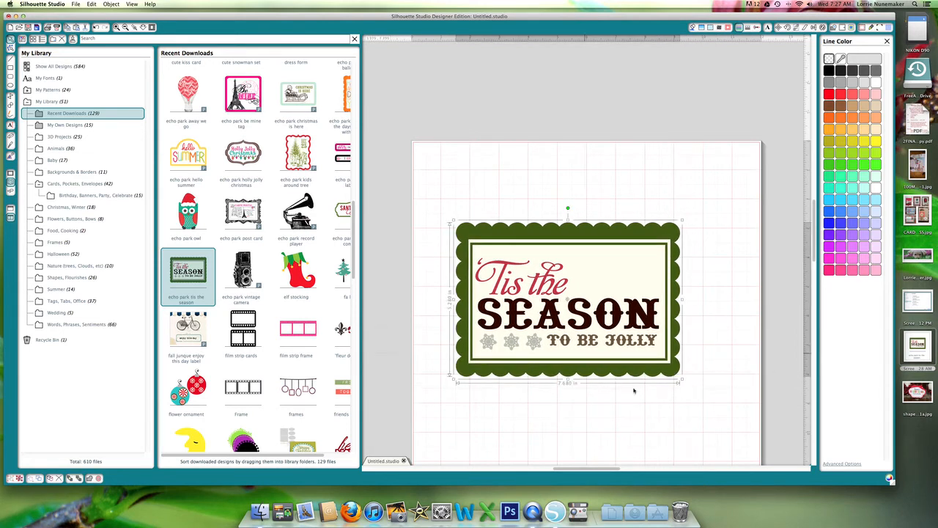
pyautogui.moveTo(682, 382); pyautogui.dragTo(588, 315)
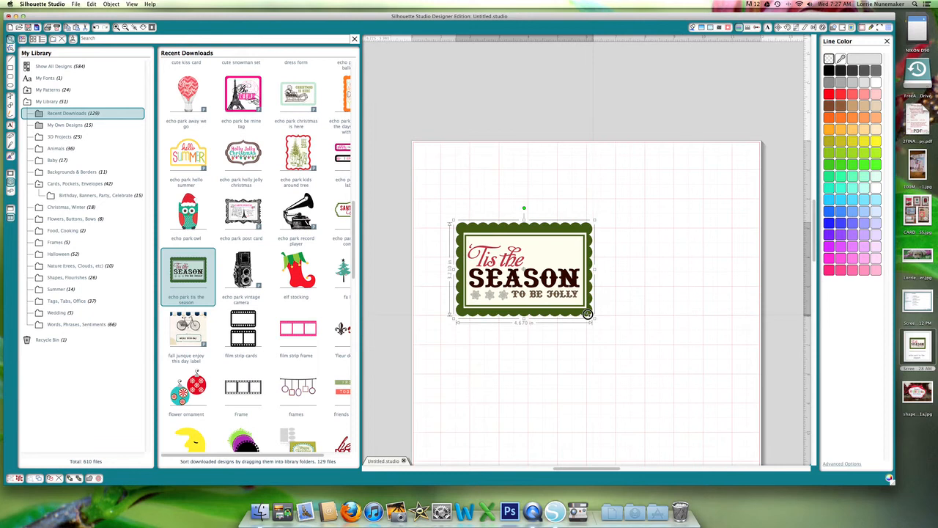
pyautogui.moveTo(589, 315); pyautogui.dragTo(562, 301)
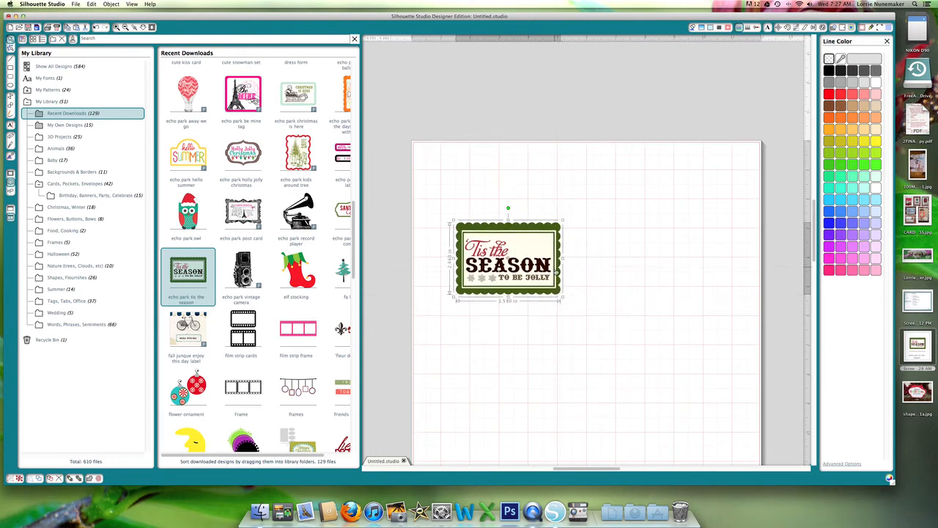
pyautogui.moveTo(508, 256); pyautogui.dragTo(495, 212)
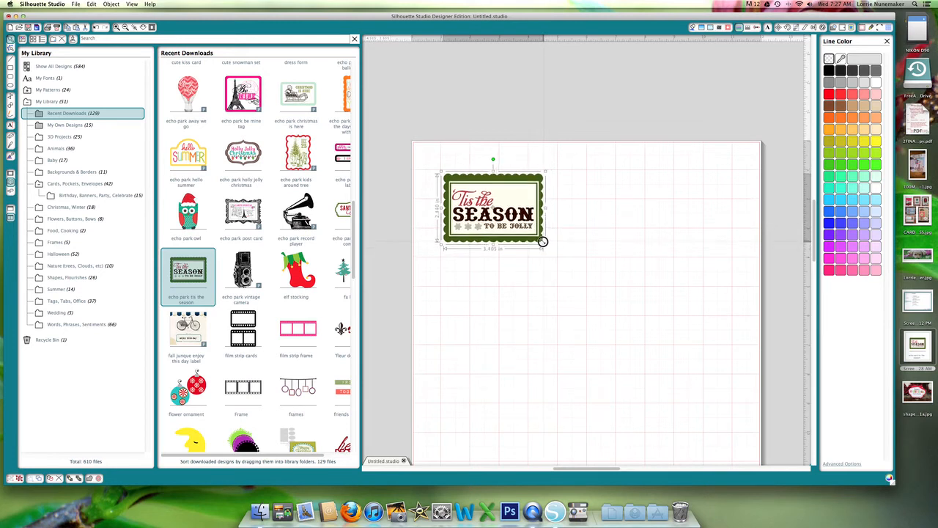
pyautogui.moveTo(543, 242); pyautogui.dragTo(541, 239)
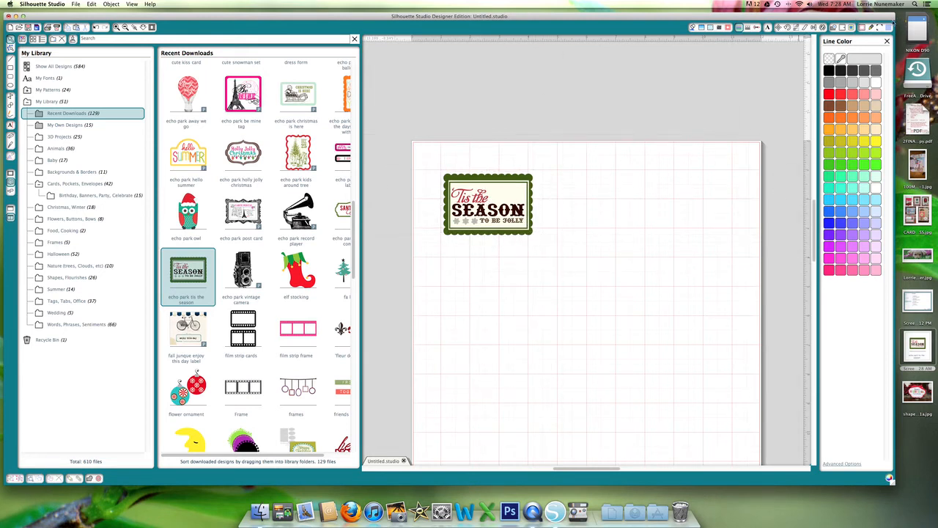
pyautogui.click(901, 27)
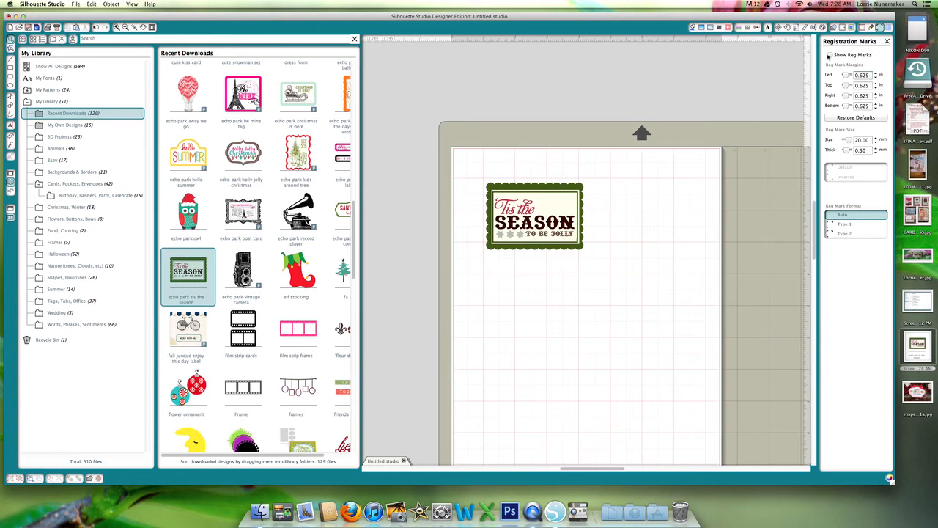
# Step: Enable Show Reg Marks in the Registration Marks panel
pyautogui.click(831, 55)
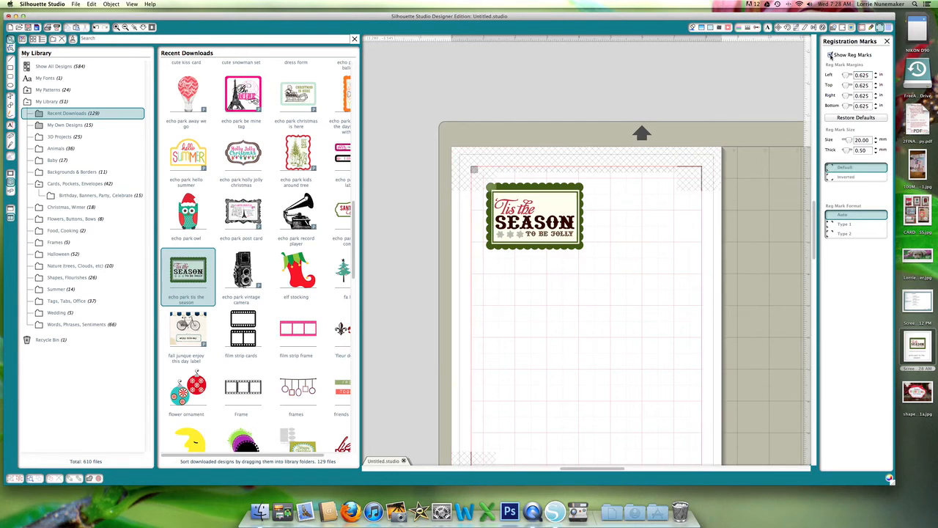
pyautogui.click(822, 28)
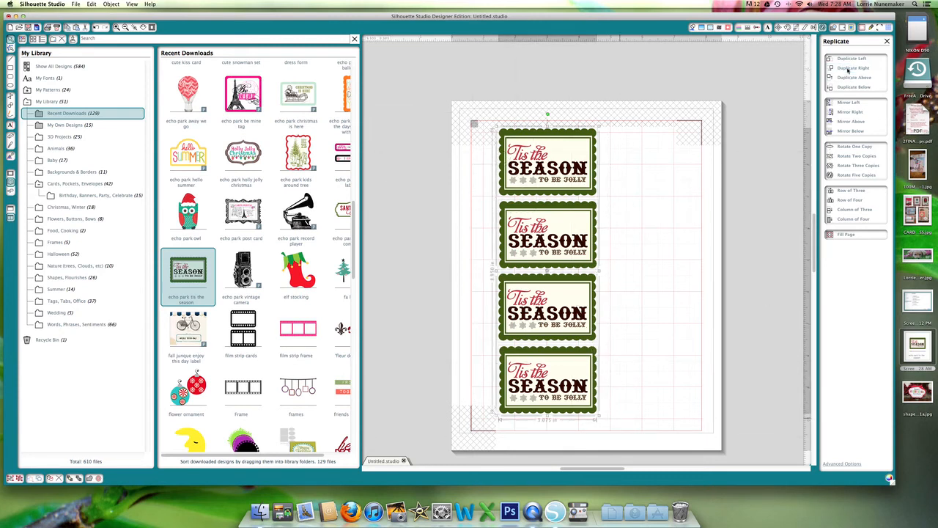
# Step: Duplicate the tag column to the right, then select the top-right copy for removal
pyautogui.click(853, 68)
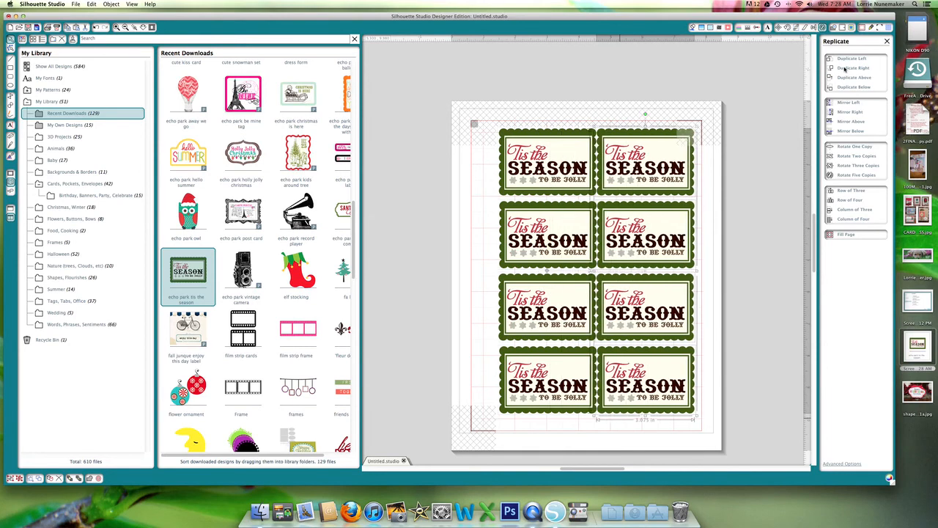
pyautogui.click(852, 67)
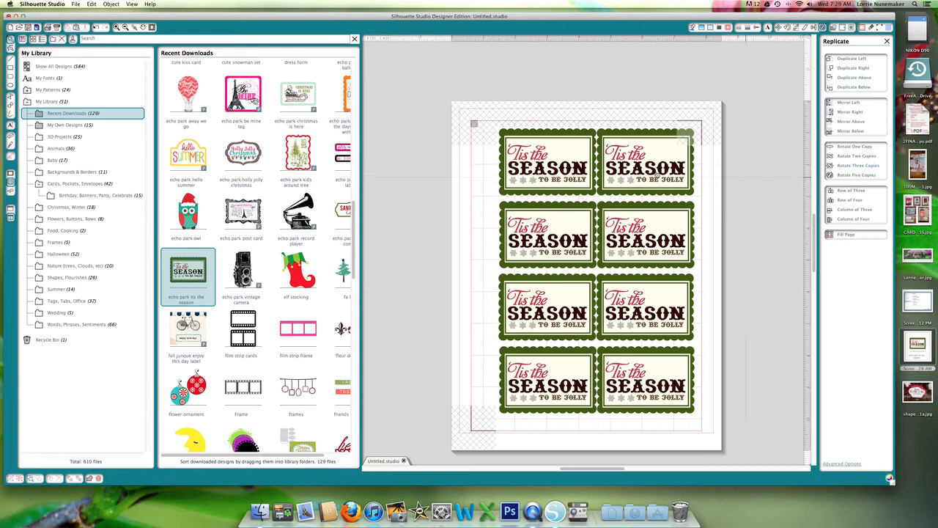
pyautogui.click(645, 161)
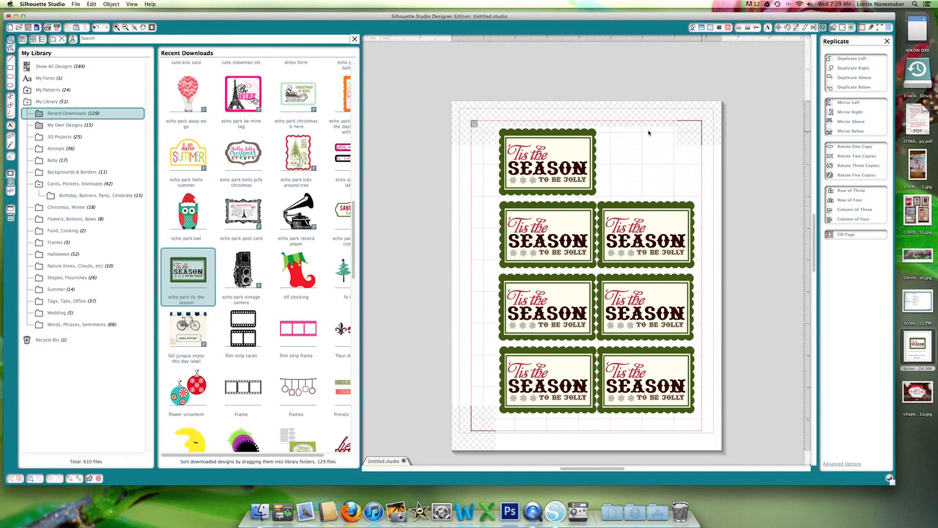
pyautogui.moveTo(490, 64)
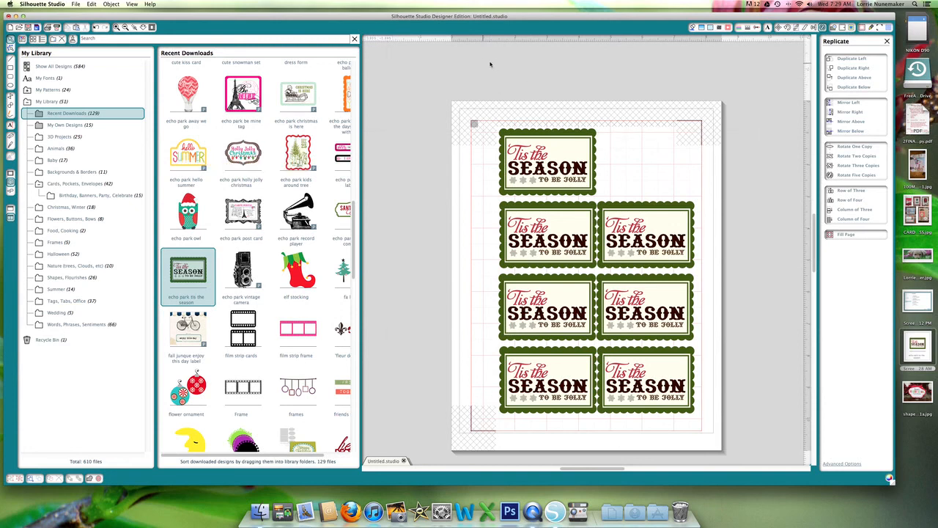
pyautogui.moveTo(460, 147)
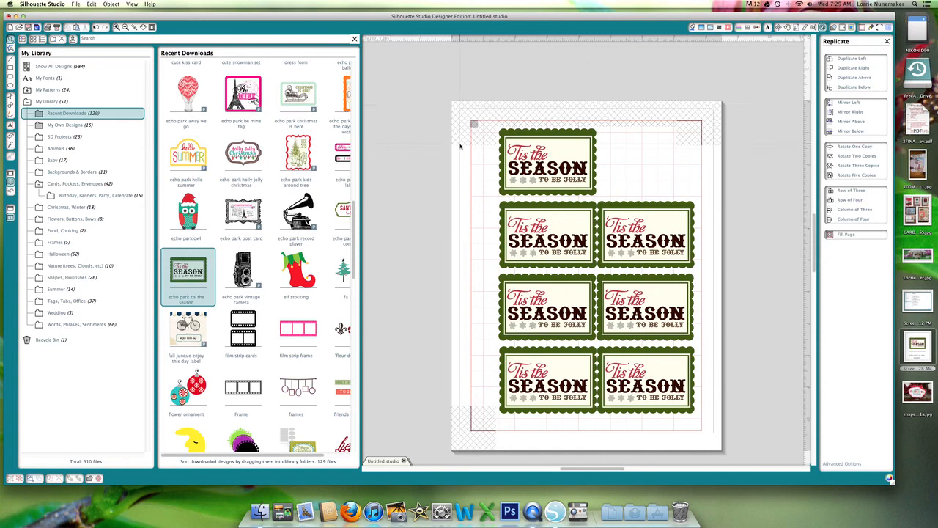